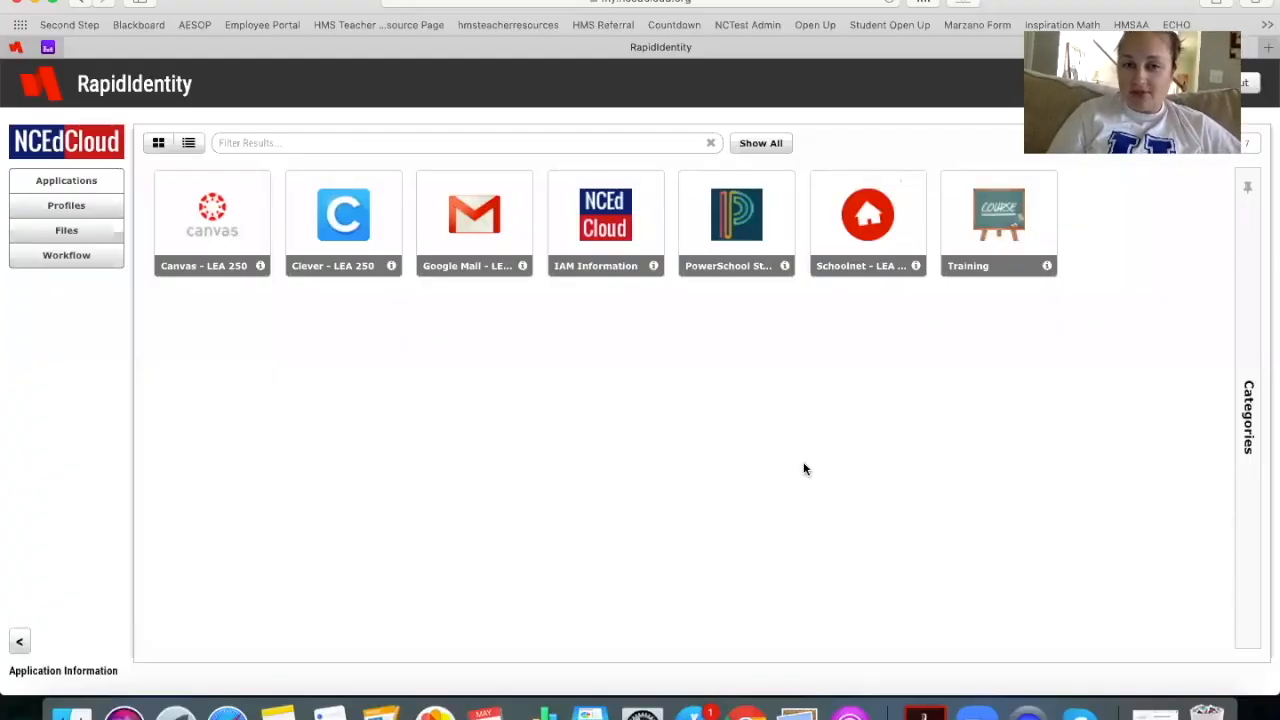
{"action": "mouse_move", "coordinate": [795, 468]}
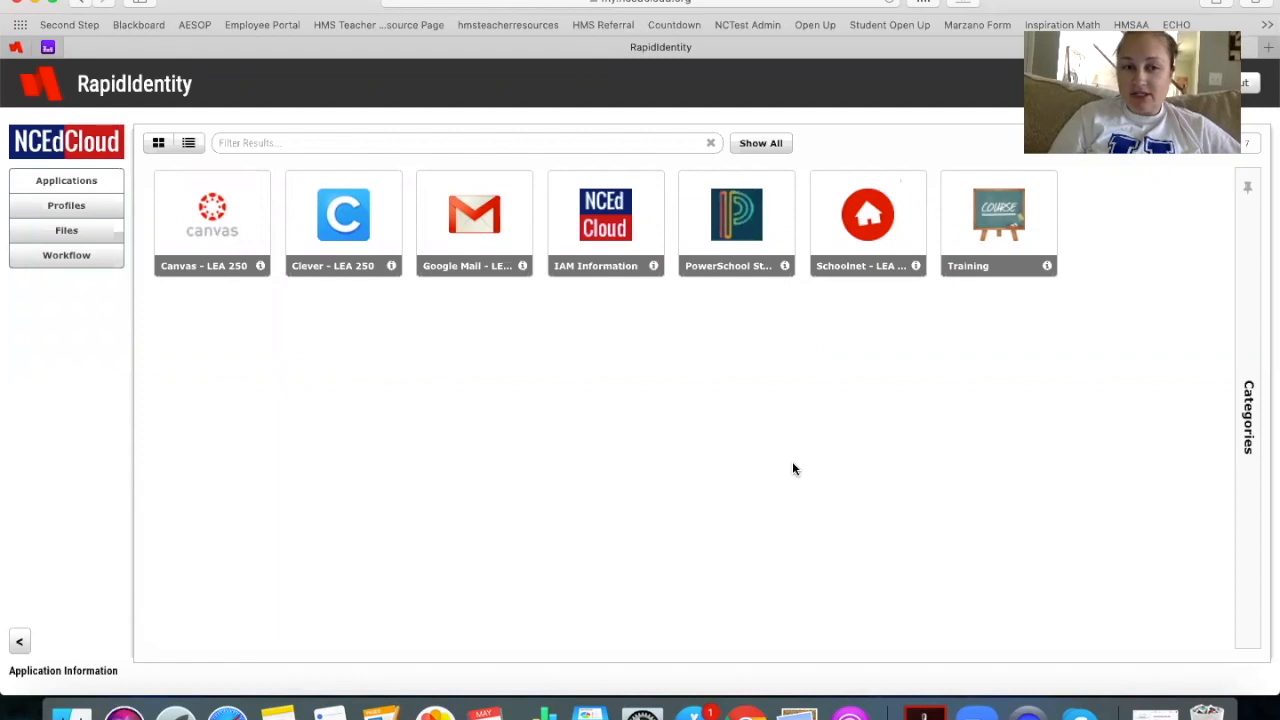
{"action": "mouse_move", "coordinate": [60, 60]}
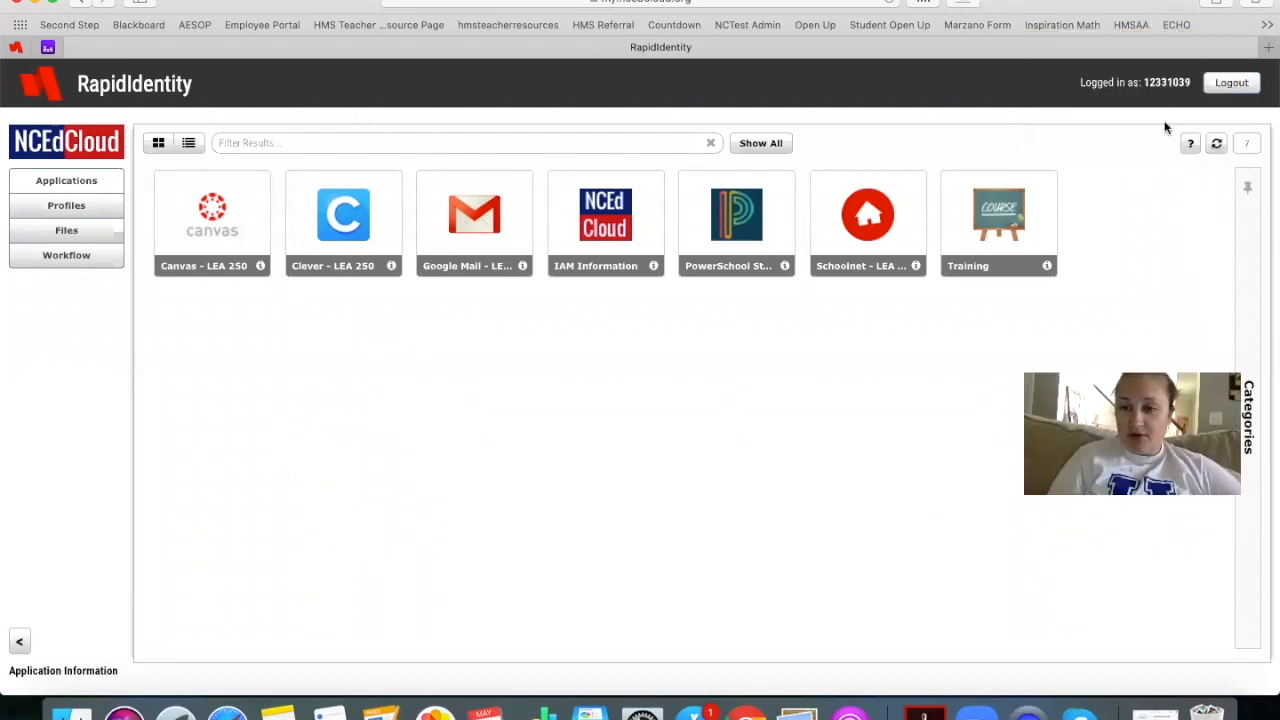
{"action": "mouse_move", "coordinate": [1172, 125]}
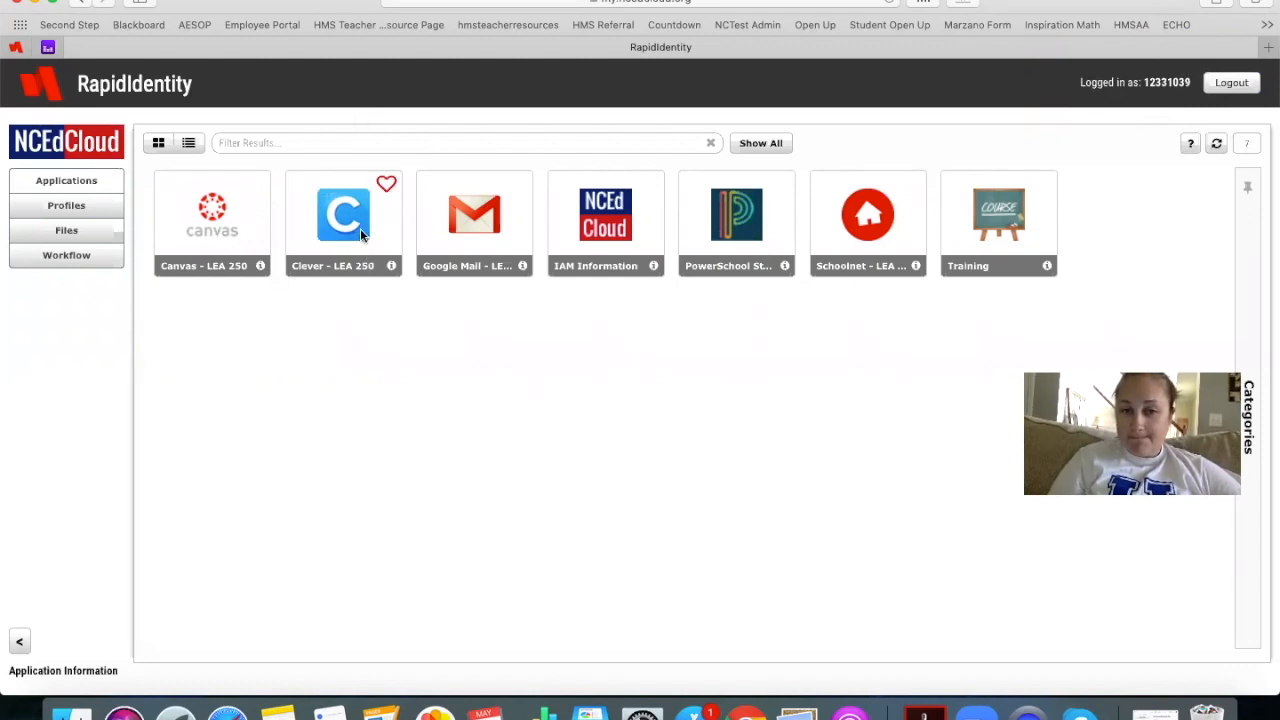
- Launch the Clever - LEA 250 portal from the RapidIdentity school applications
{"action": "left_click", "coordinate": [343, 214]}
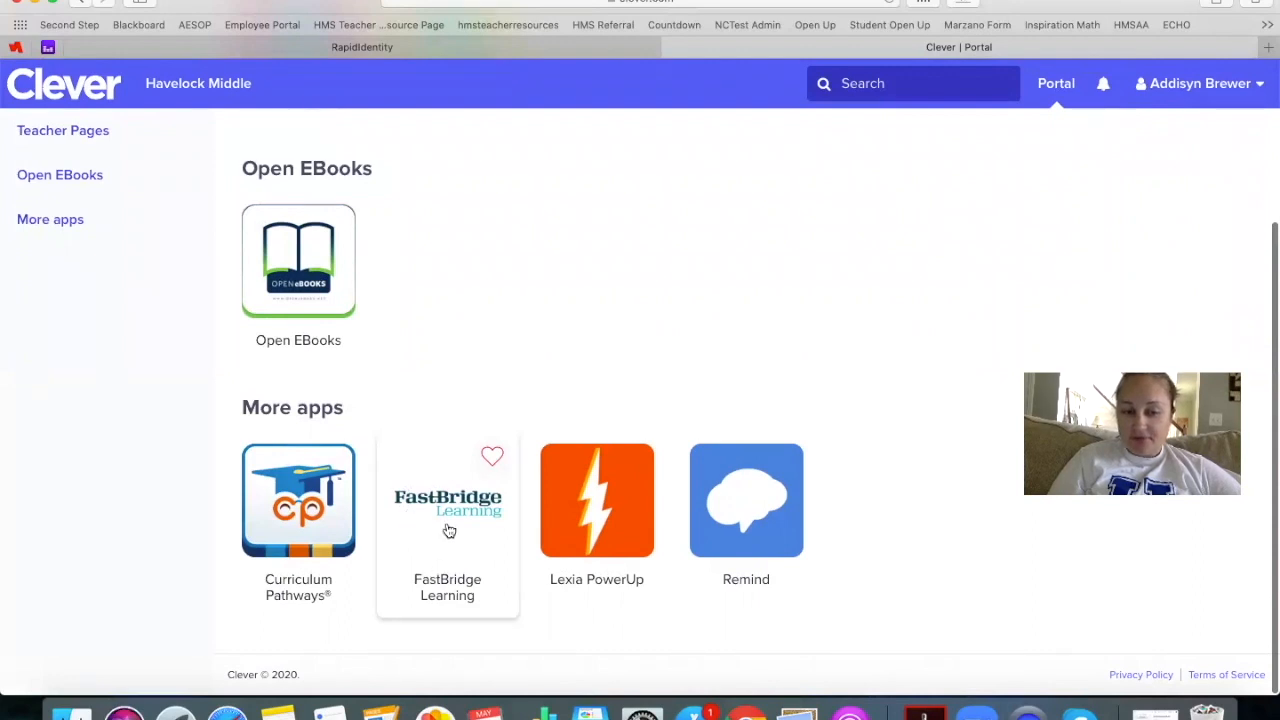
{"action": "mouse_move", "coordinate": [447, 497]}
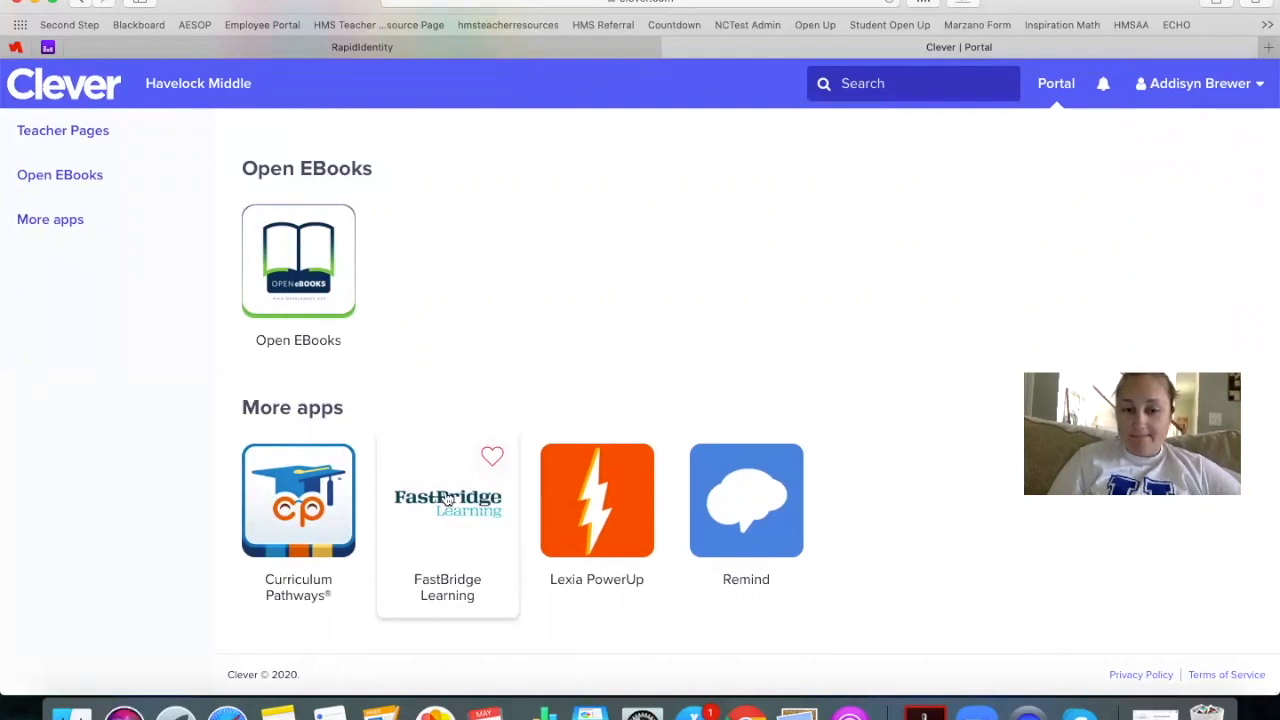
- Launch FastBridge Learning from Clever and expand More Tests to show all screening tests
{"action": "left_click", "coordinate": [447, 500]}
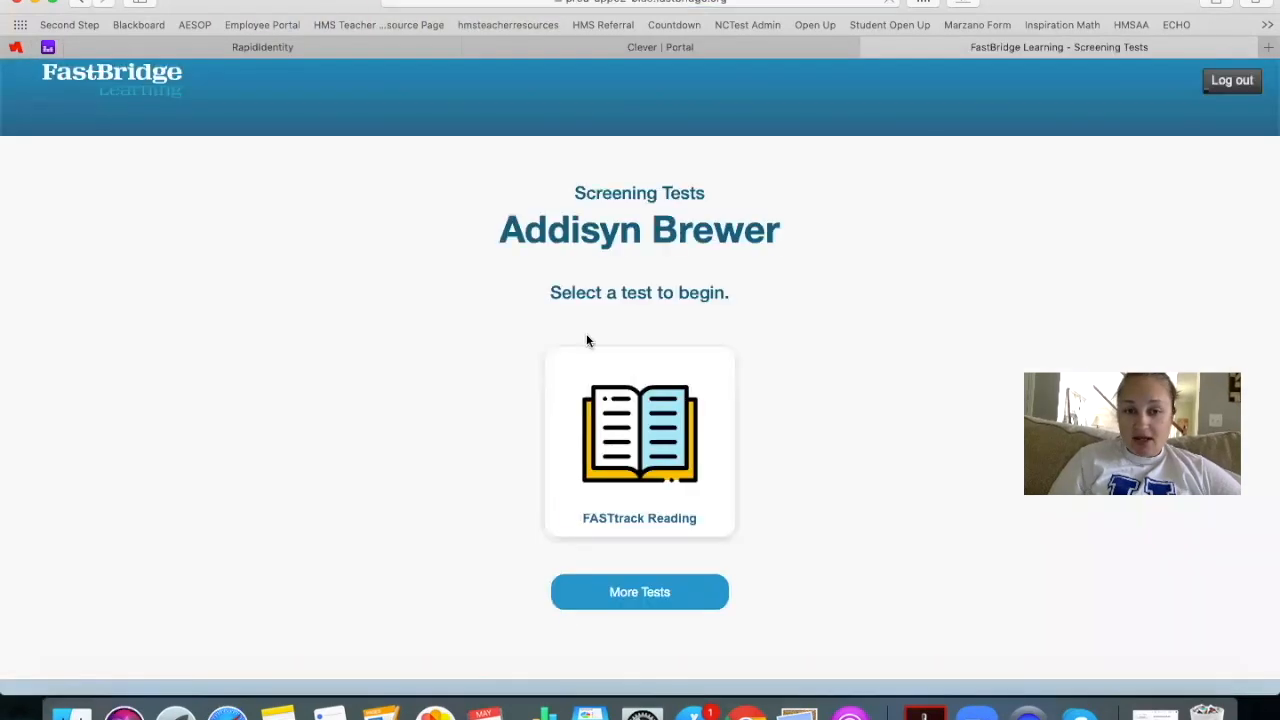
{"action": "scroll", "scroll_direction": "down", "scroll_amount": 3}
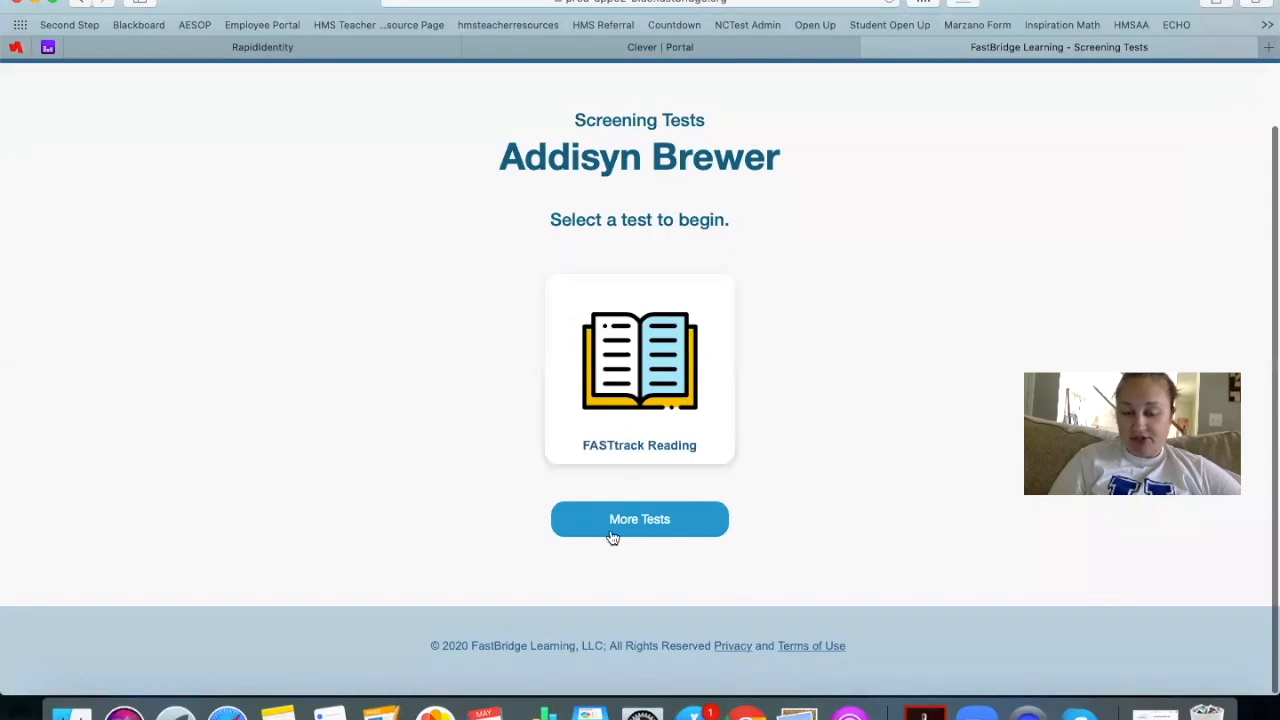
{"action": "left_click", "coordinate": [639, 519]}
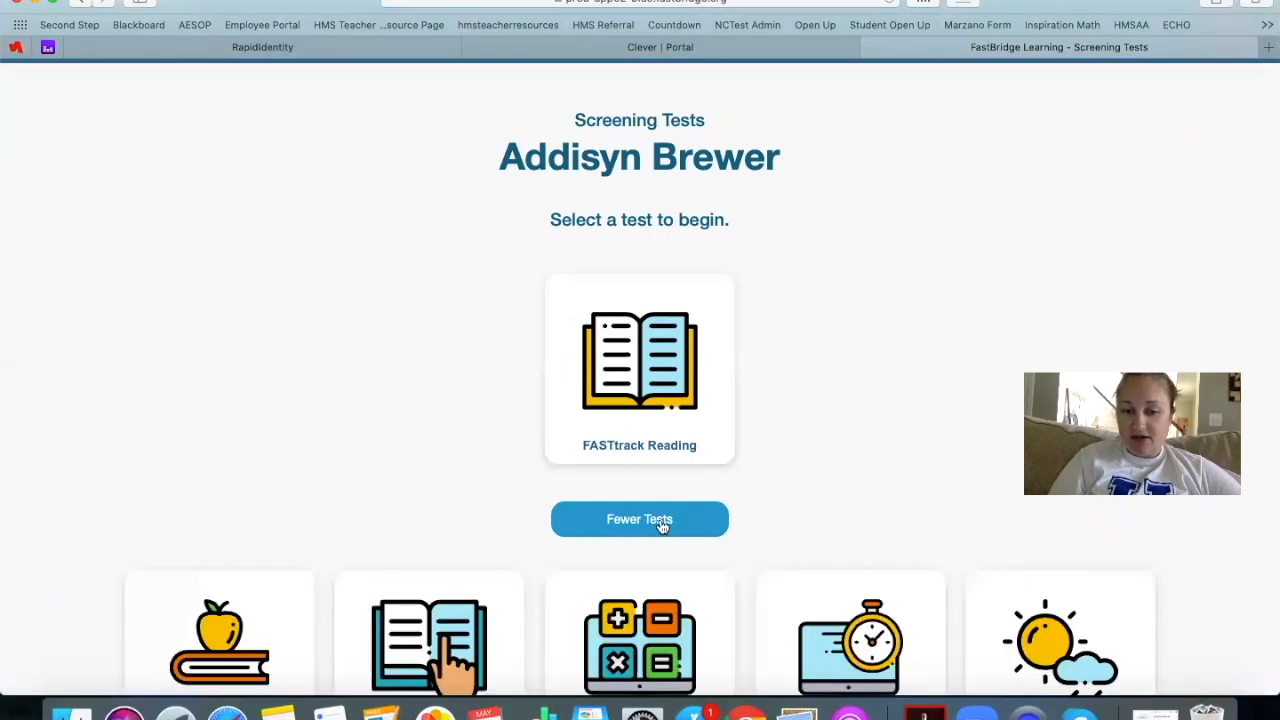
{"action": "scroll", "scroll_direction": "down", "scroll_amount": 3}
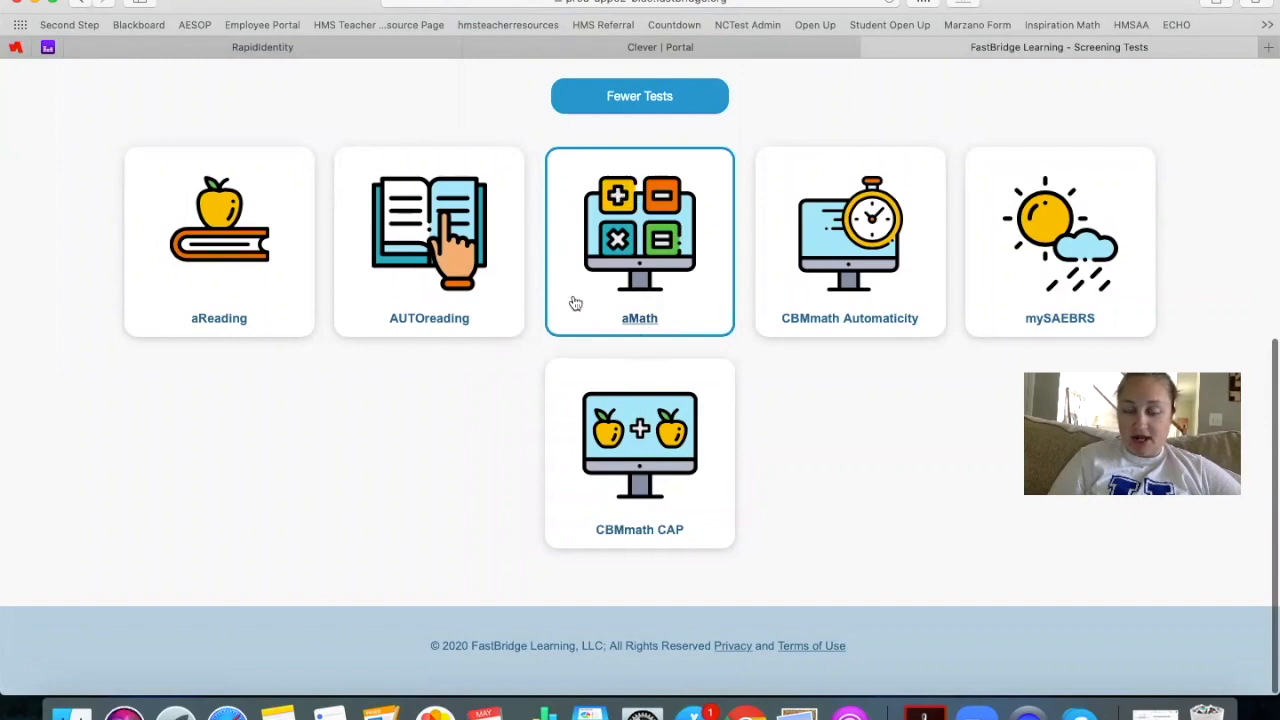
- Start the aMath screening assessment from the test tiles
{"action": "left_click", "coordinate": [639, 240]}
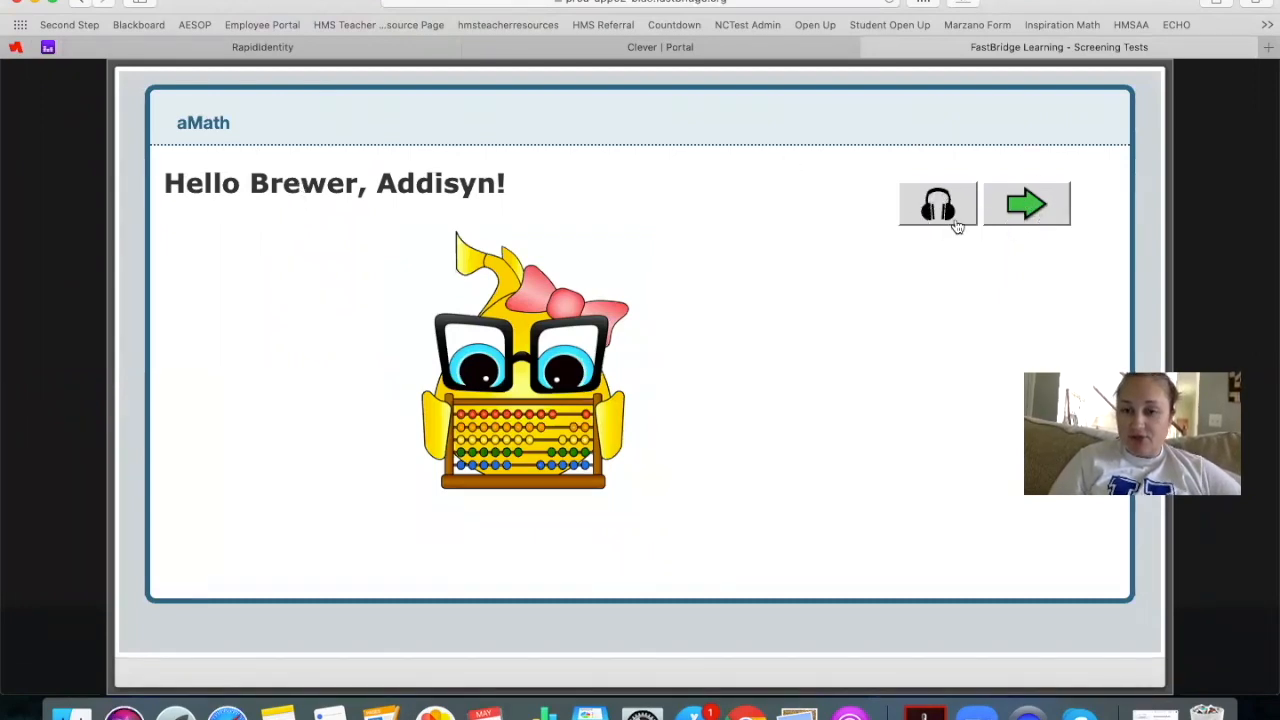
{"action": "mouse_move", "coordinate": [935, 168]}
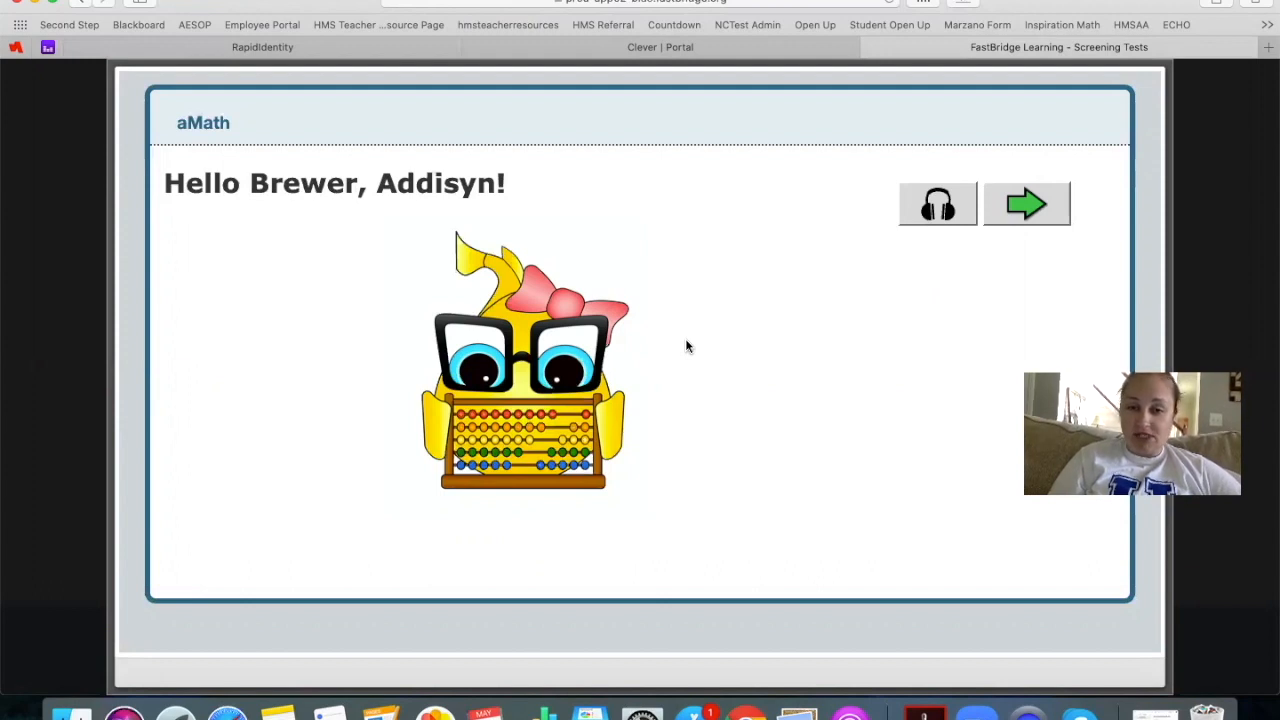
{"action": "mouse_move", "coordinate": [688, 183]}
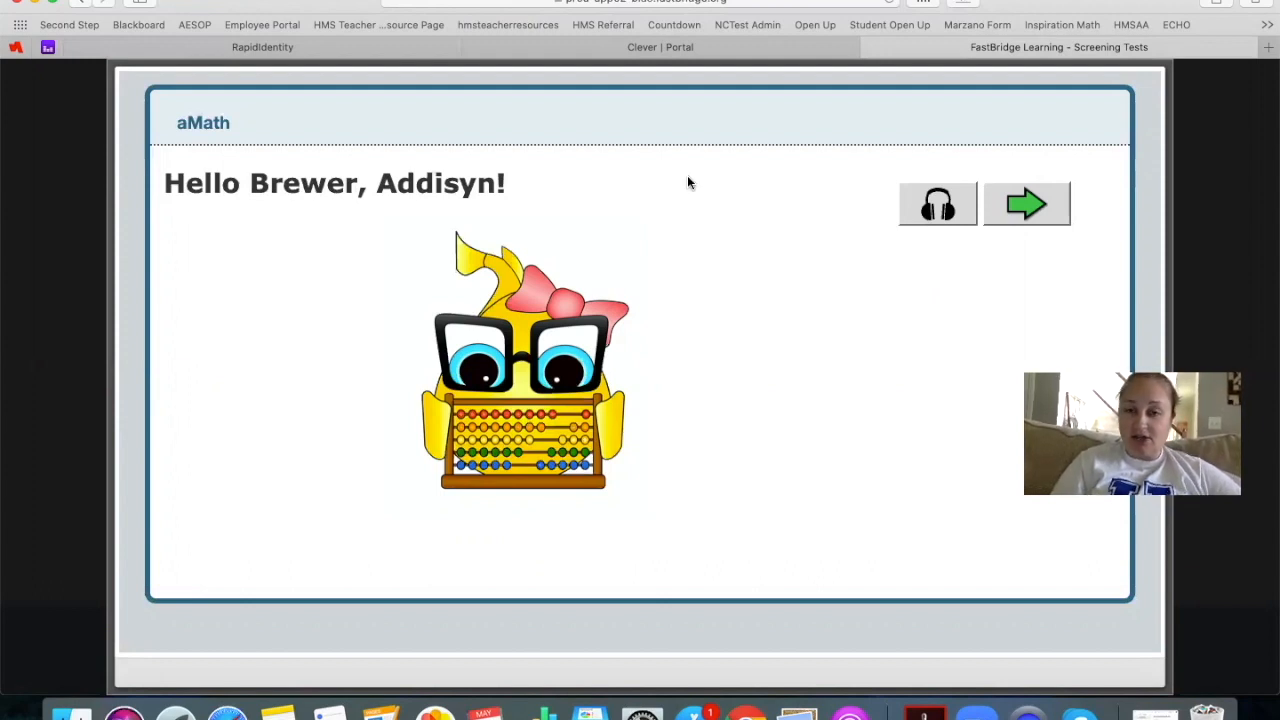